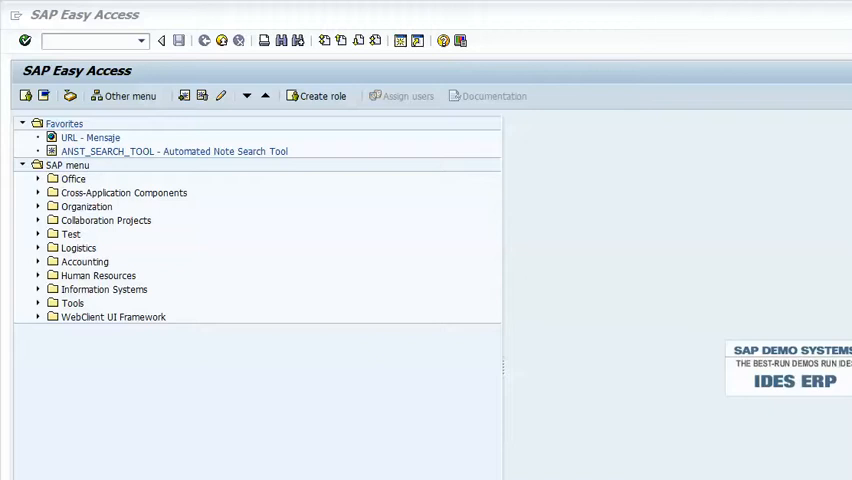
mouse_move(330, 201)
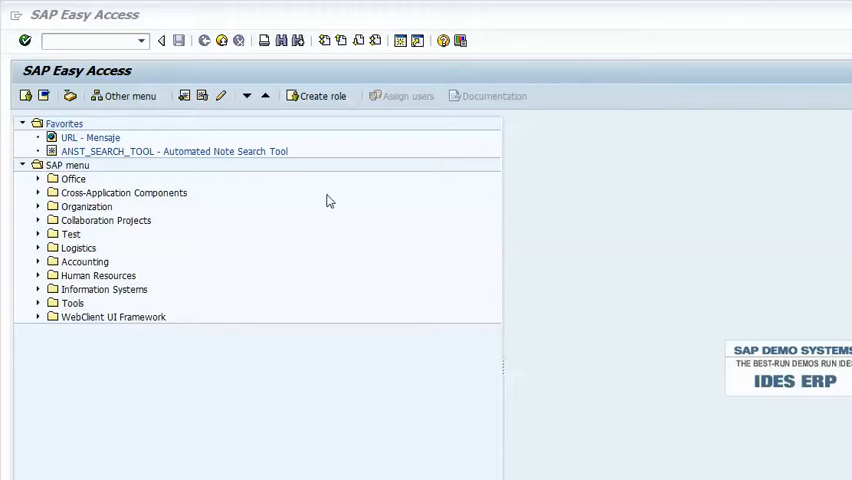
mouse_move(245, 120)
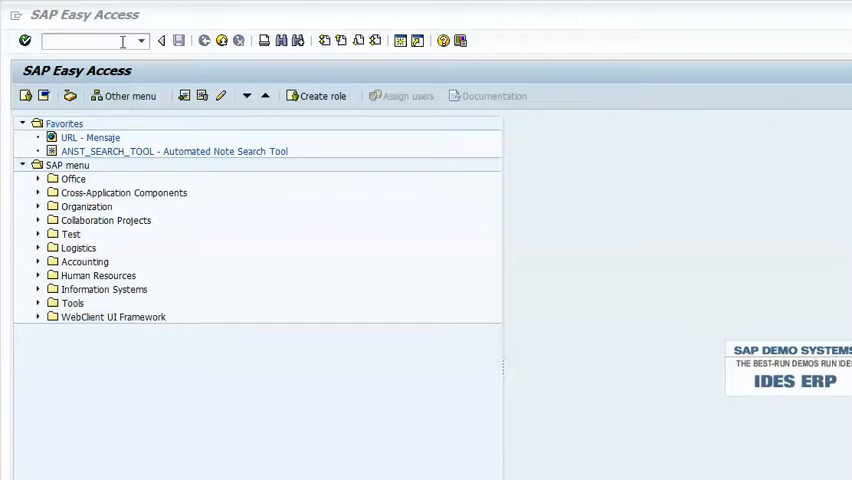
- Show the list of previously entered transaction codes
left_click(141, 40)
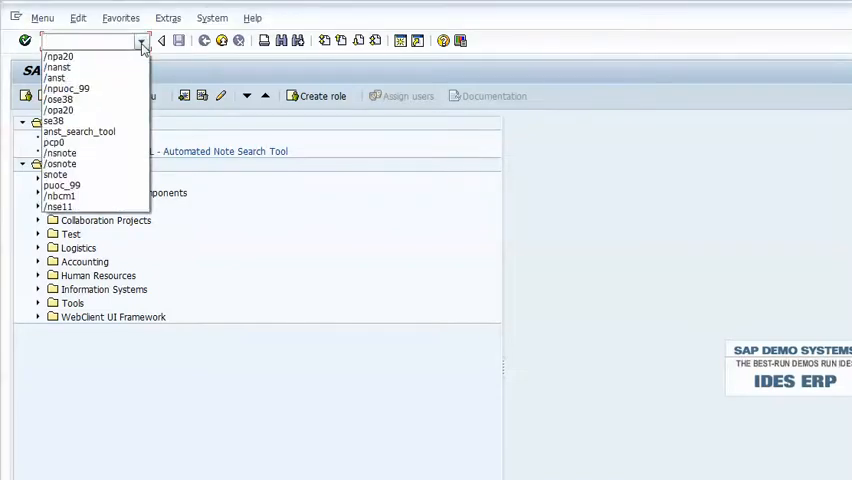
mouse_move(90, 88)
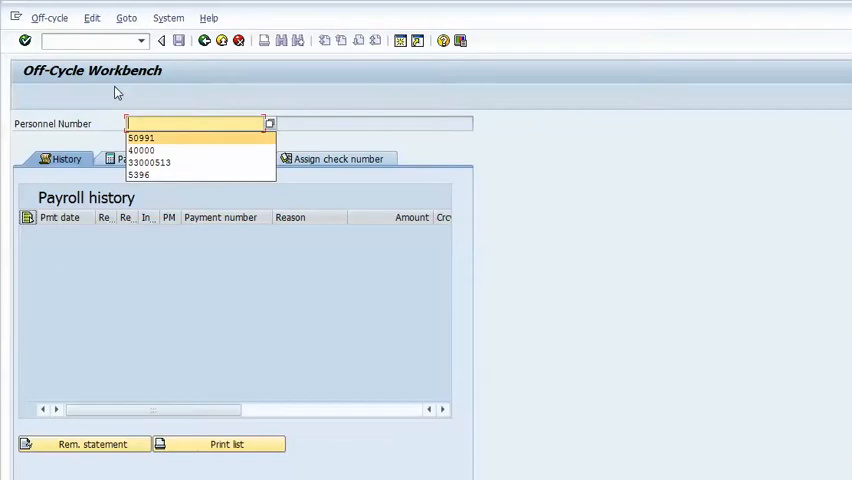
left_click(141, 138)
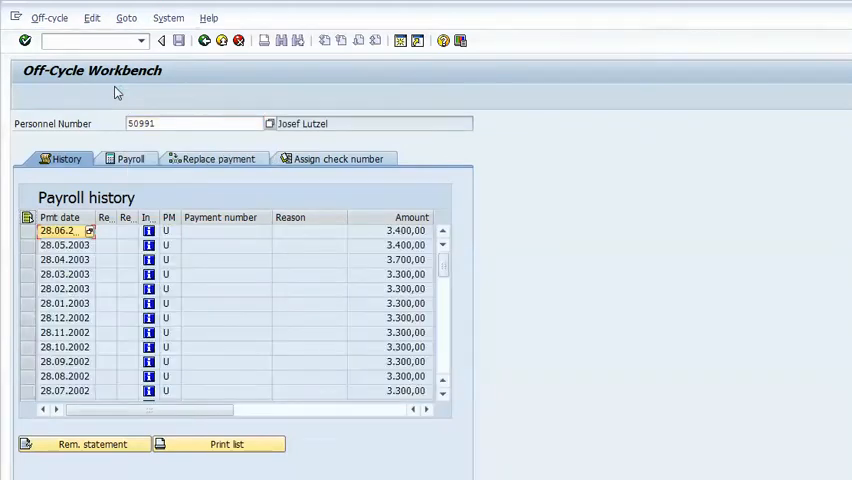
mouse_move(133, 160)
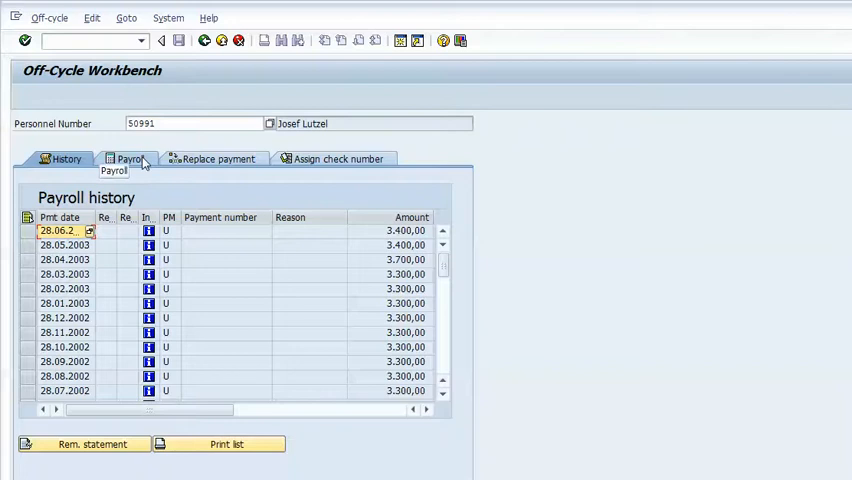
left_click(128, 159)
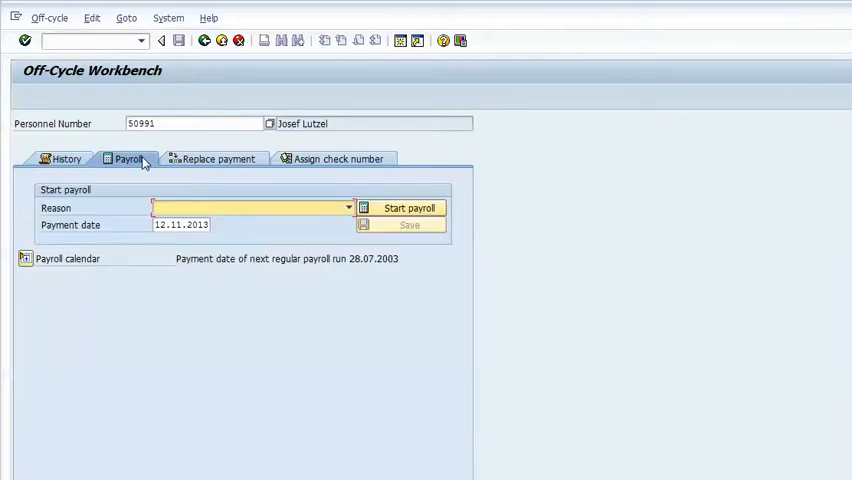
left_click(348, 208)
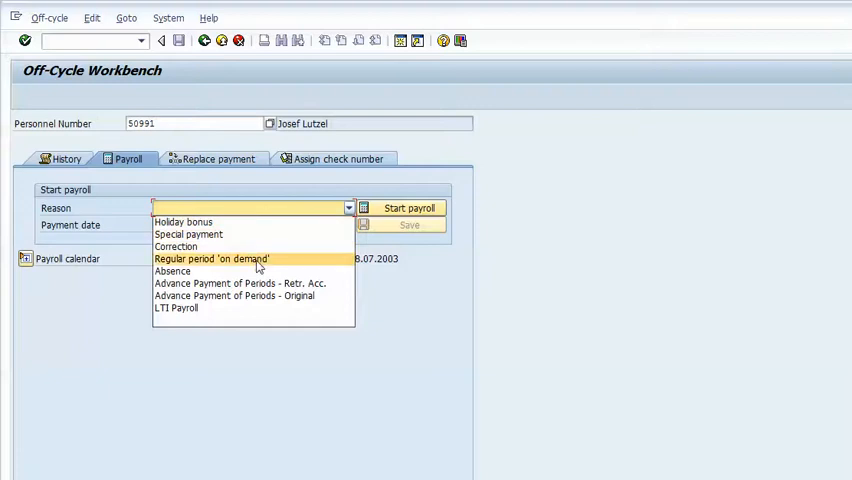
left_click(172, 270)
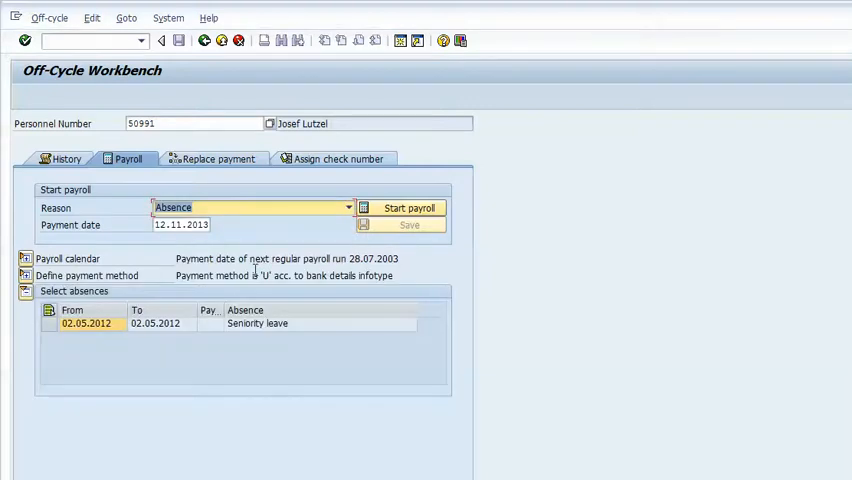
mouse_move(275, 330)
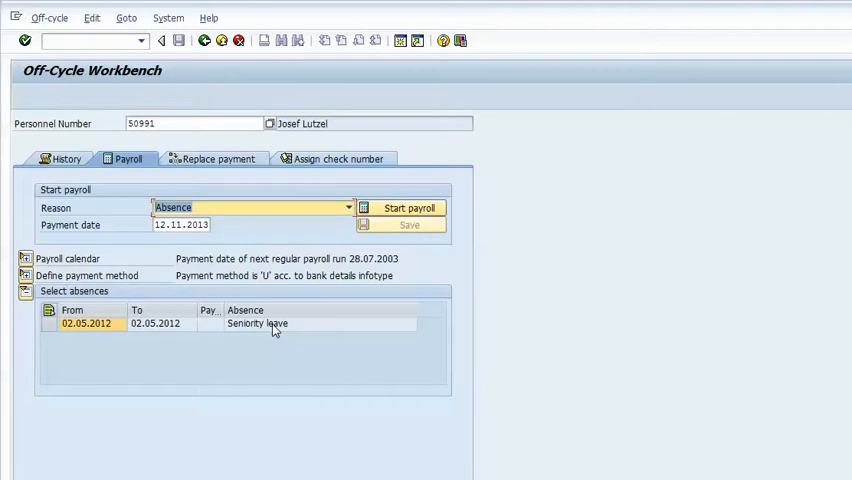
mouse_move(206, 196)
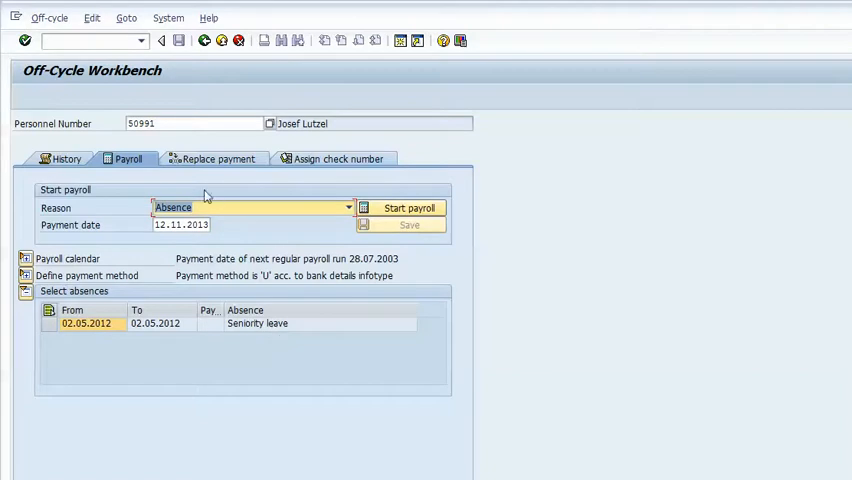
mouse_move(193, 151)
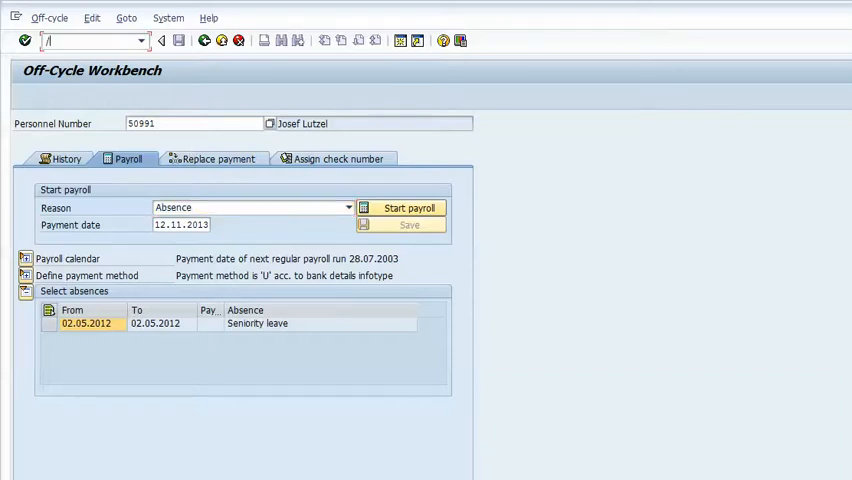
- Display the Absences infotype records for personnel 50991 via /npa20
type("/npa20")
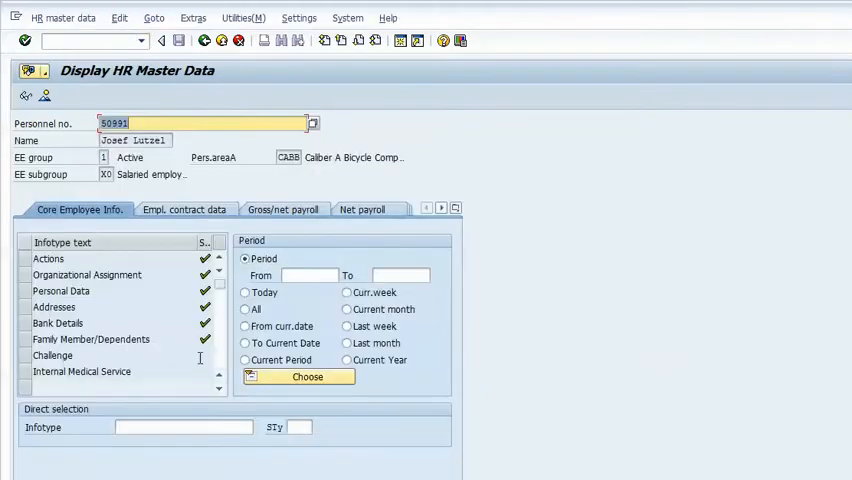
mouse_move(223, 417)
type("2")
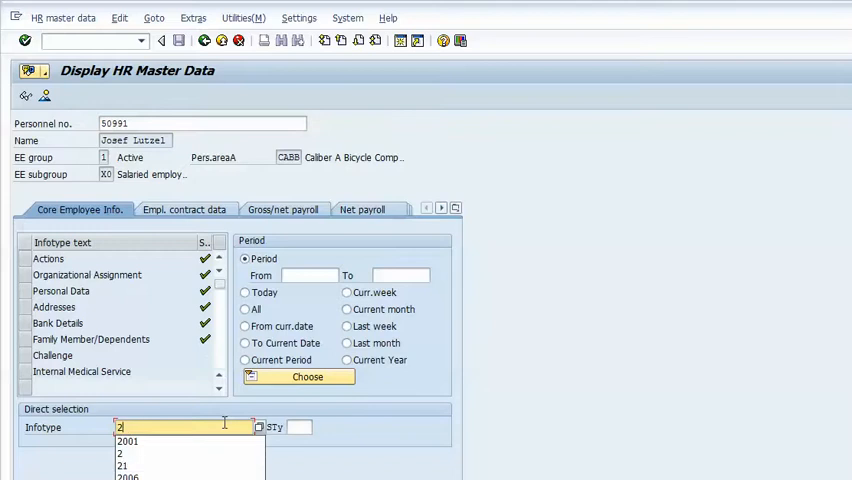
left_click(127, 441)
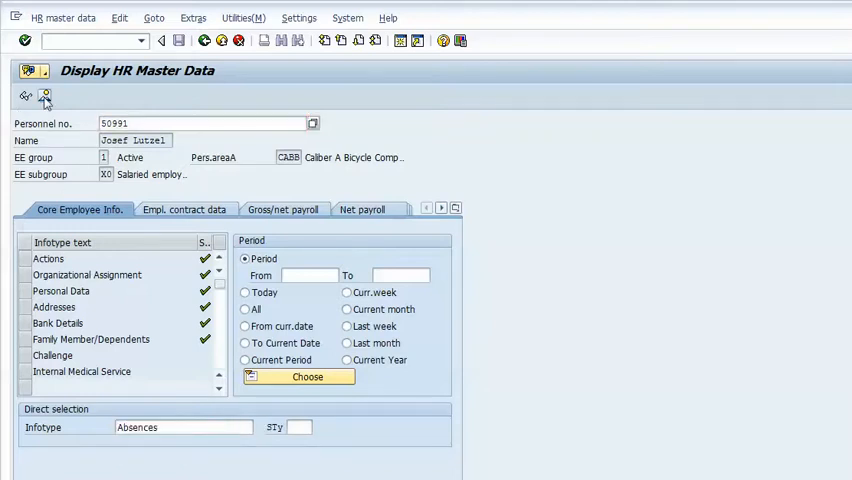
left_click(307, 376)
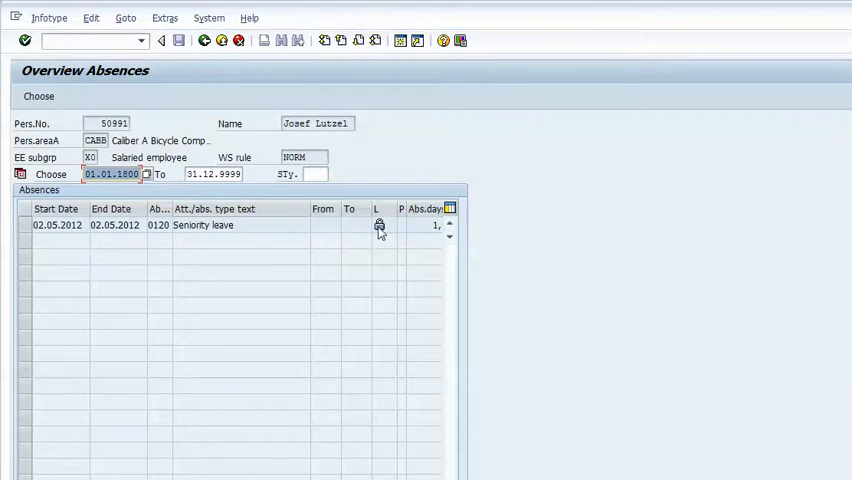
mouse_move(379, 224)
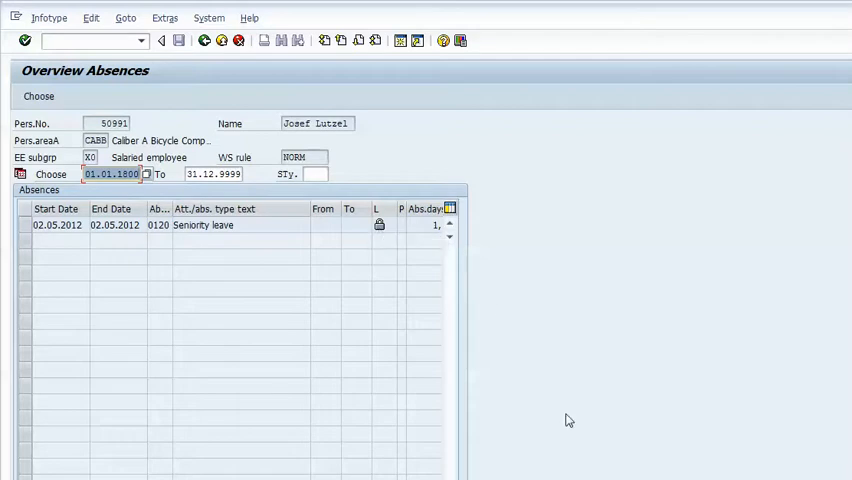
mouse_move(460, 332)
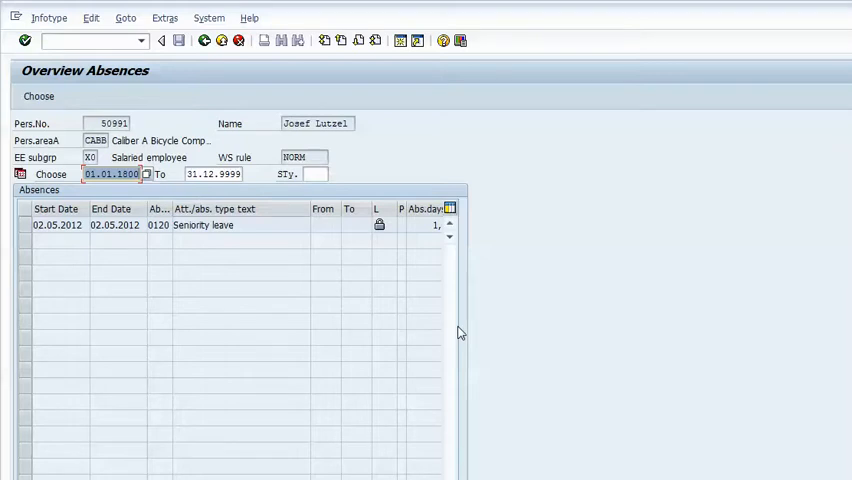
mouse_move(256, 96)
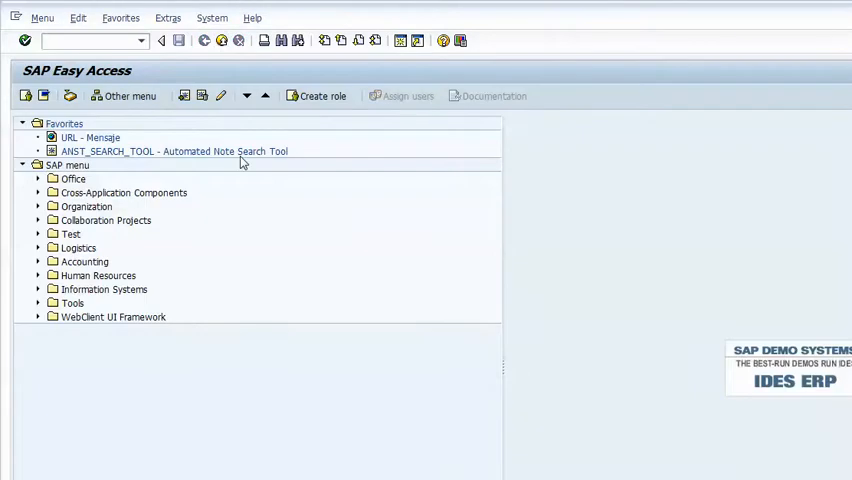
- Launch the Automated Note Search Tool and pick puoc_99 as the transaction to trace
left_click(173, 151)
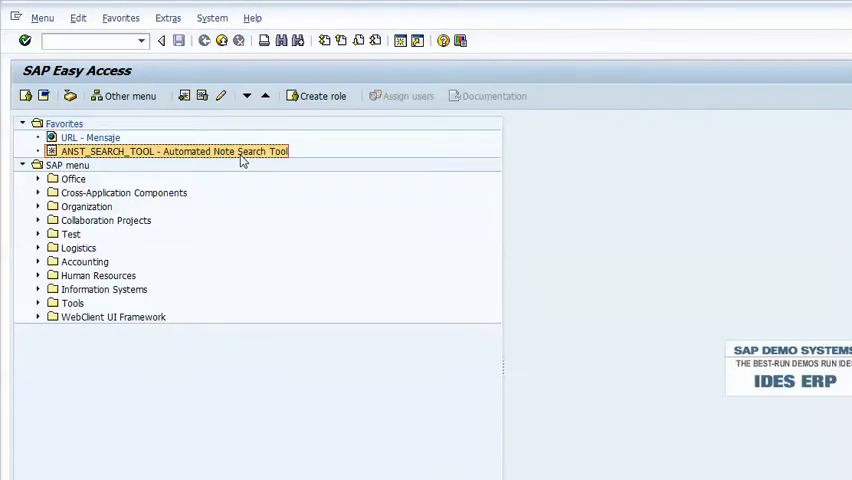
double_click(172, 151)
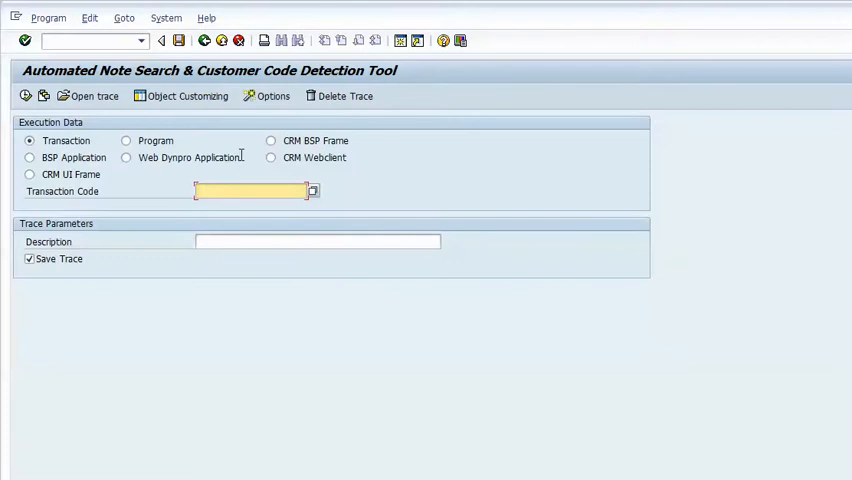
left_click(312, 191)
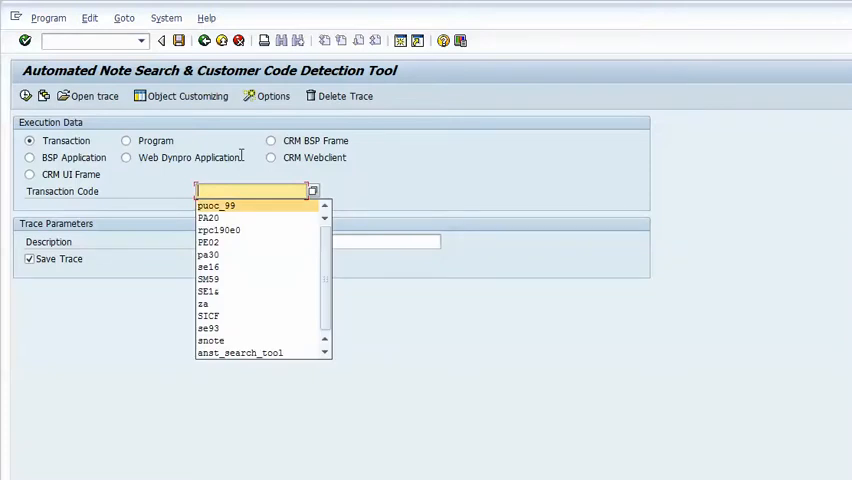
left_click(216, 205)
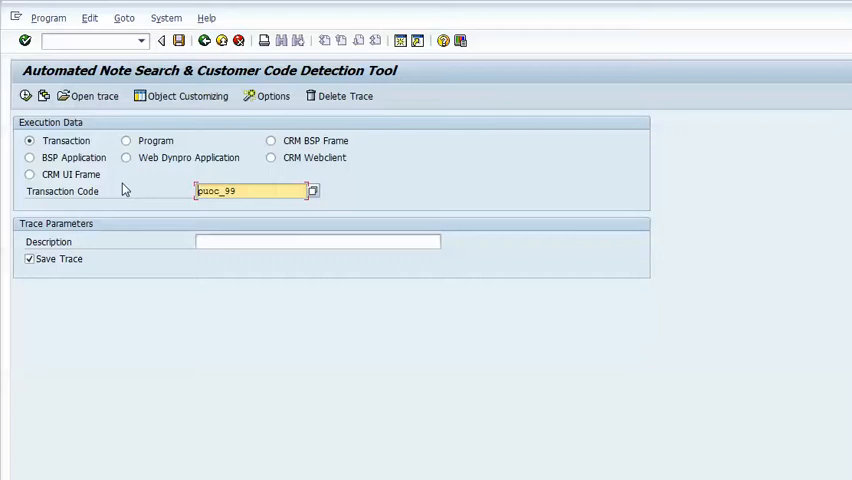
- Describe the trace as 'puoc_99 displays locked absences' and start it
left_click(318, 241)
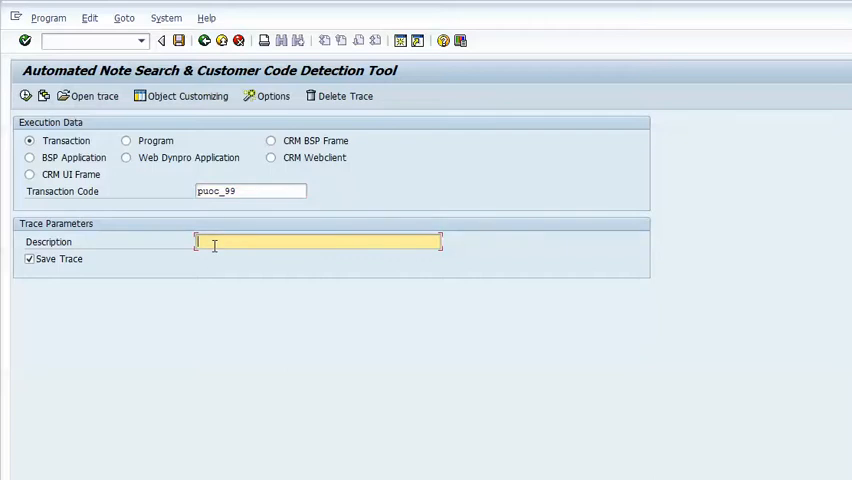
type("puoc_99 displays l")
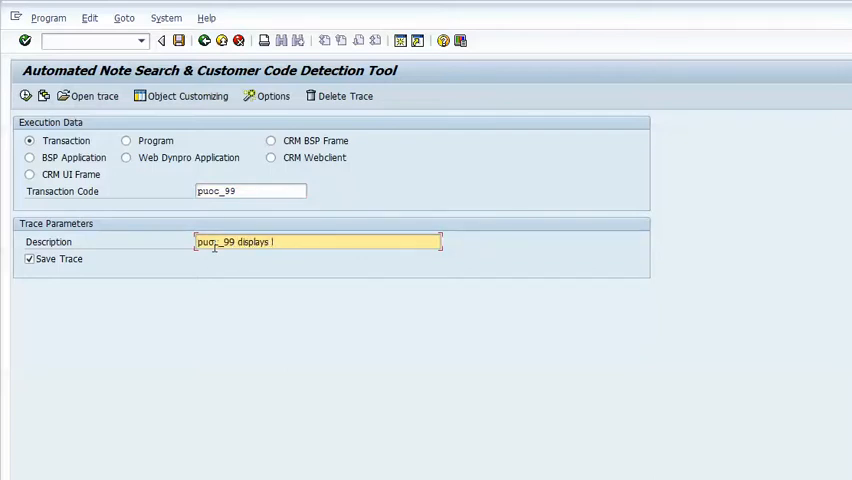
type("ocekd")
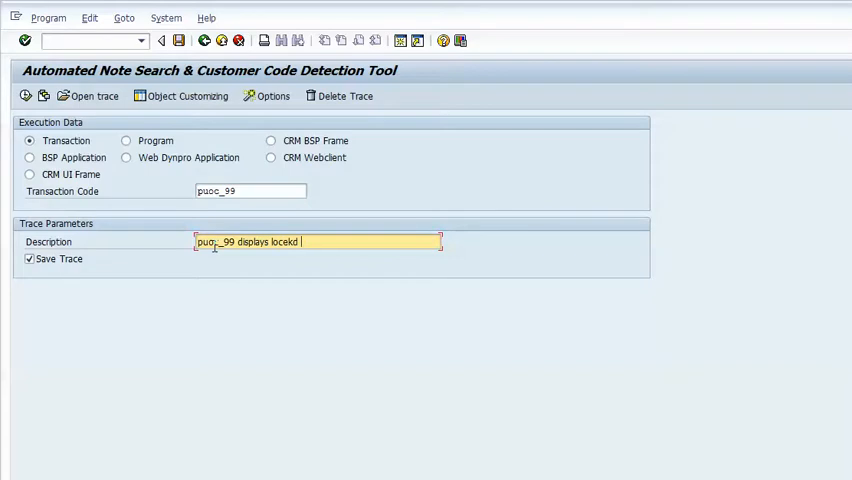
type("abs")
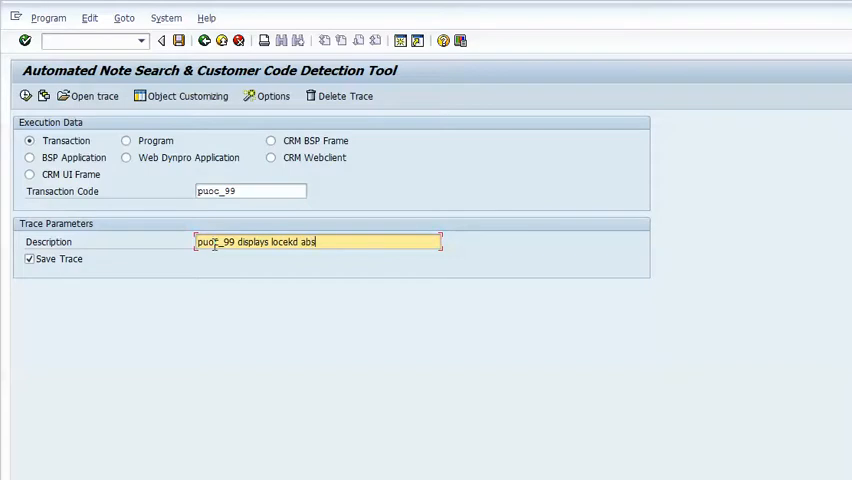
type("ences")
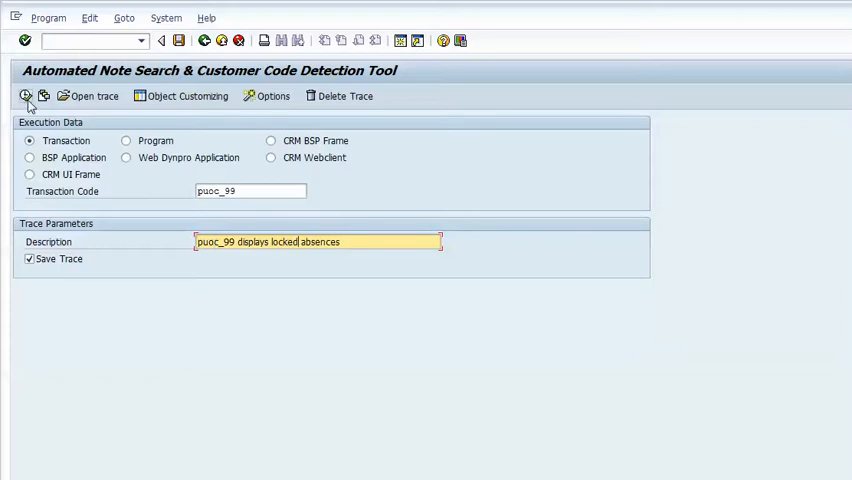
left_click(25, 96)
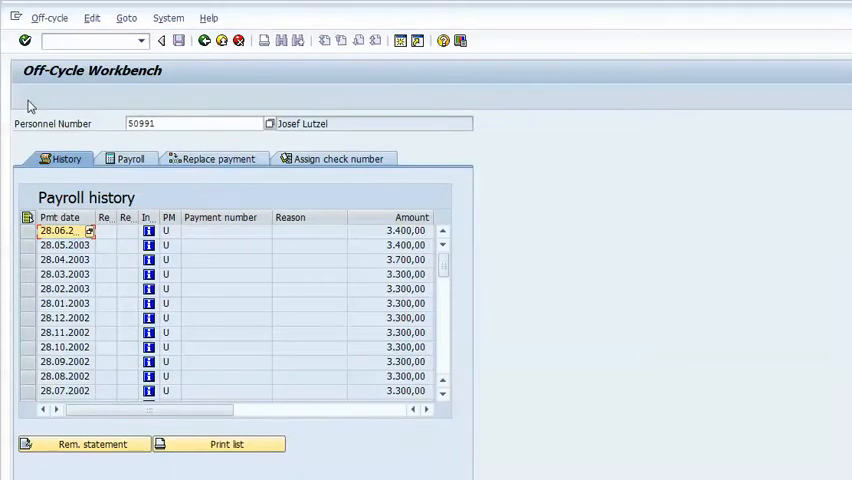
mouse_move(130, 159)
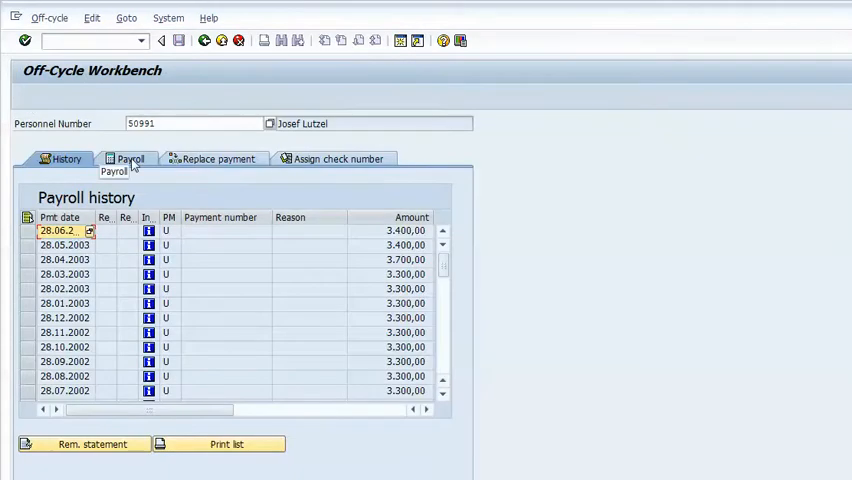
- Show the payroll run options in the traced Off-Cycle Workbench
left_click(130, 158)
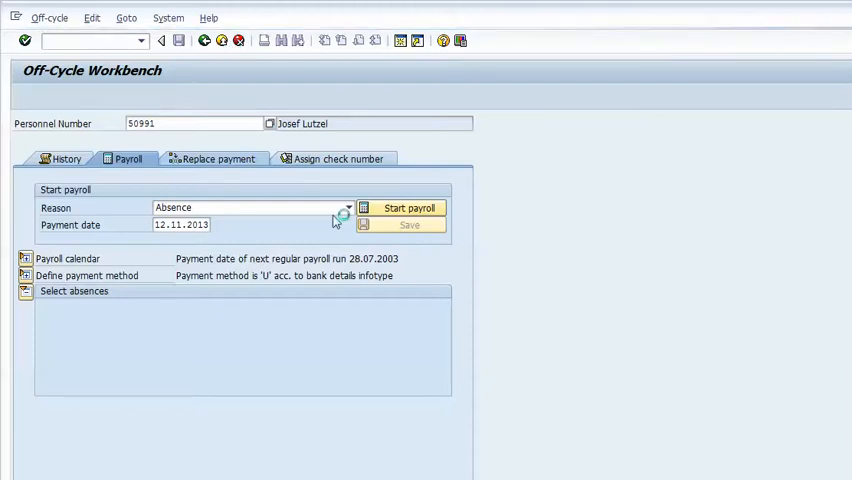
mouse_move(367, 260)
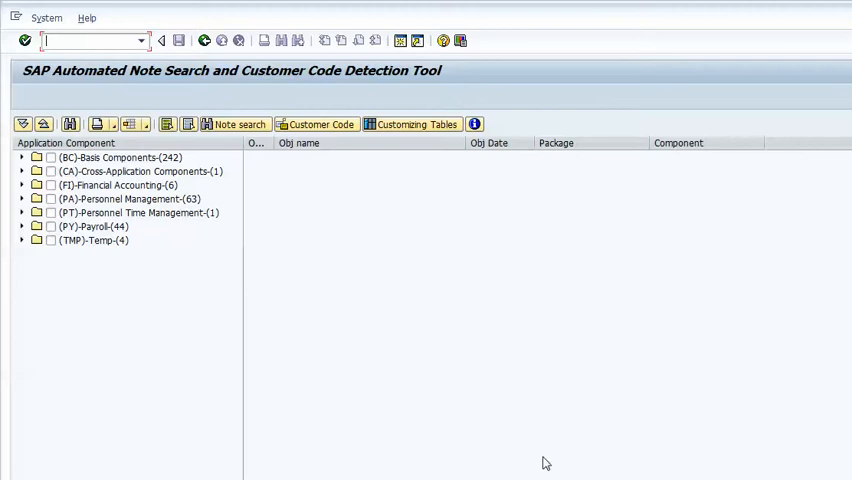
mouse_move(206, 322)
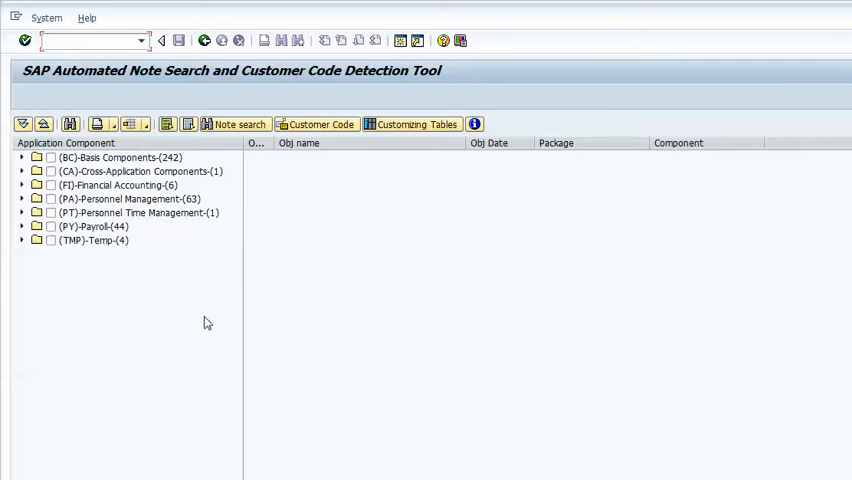
- Search SAP Notes for the (PY)-Payroll component
left_click(90, 226)
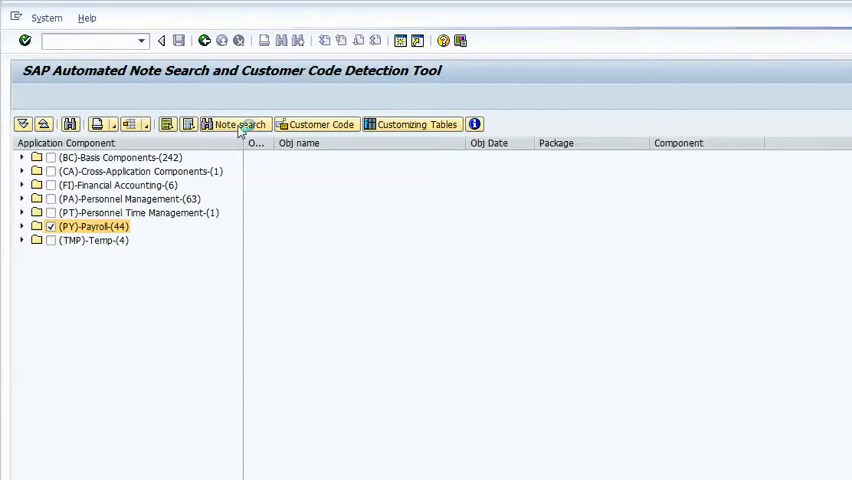
left_click(233, 124)
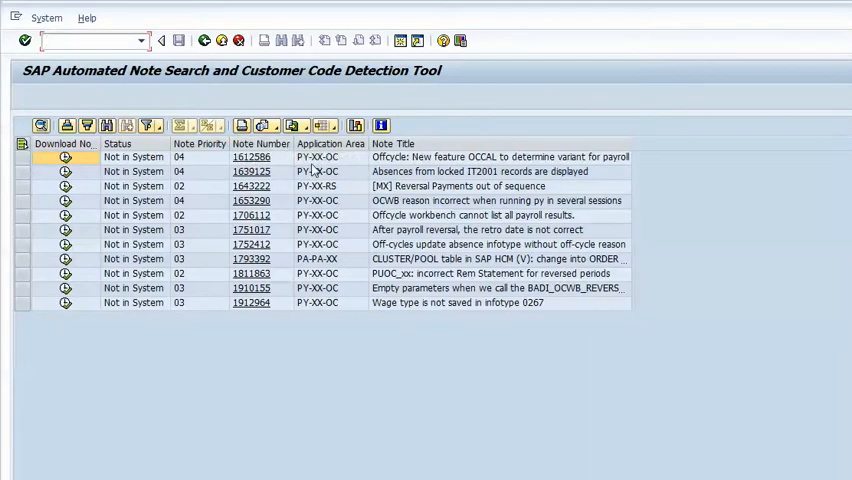
mouse_move(361, 168)
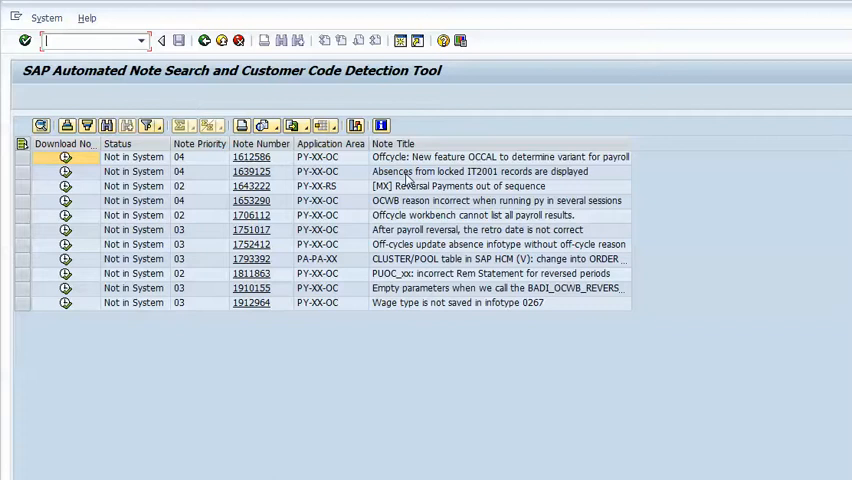
mouse_move(285, 185)
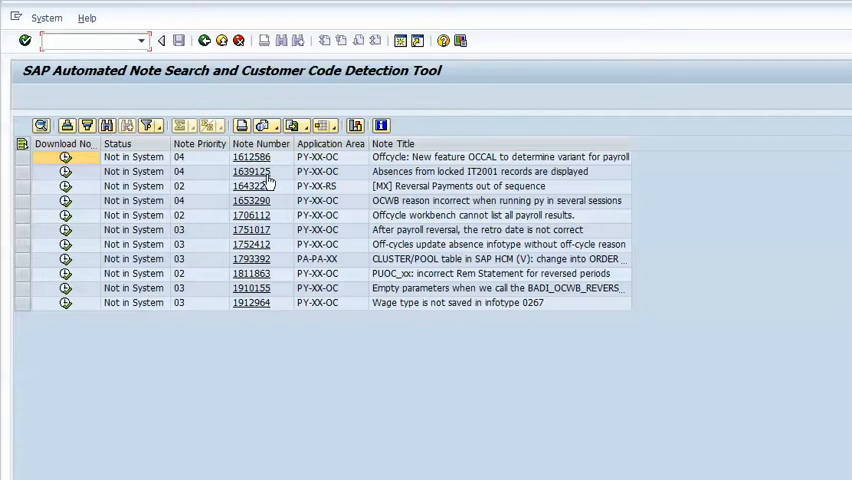
- Open the details of SAP Note 1639125 from the results list
left_click(251, 171)
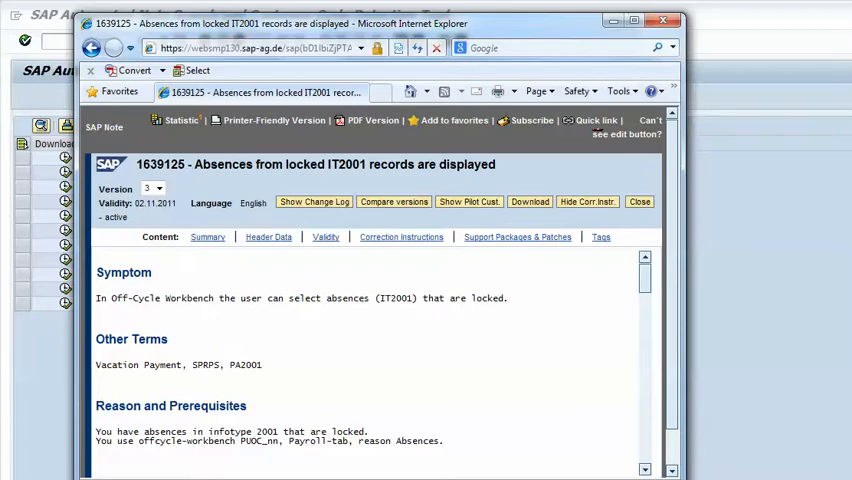
- Close the browser page for note 1639125, returning to the Note Browser
left_click(664, 20)
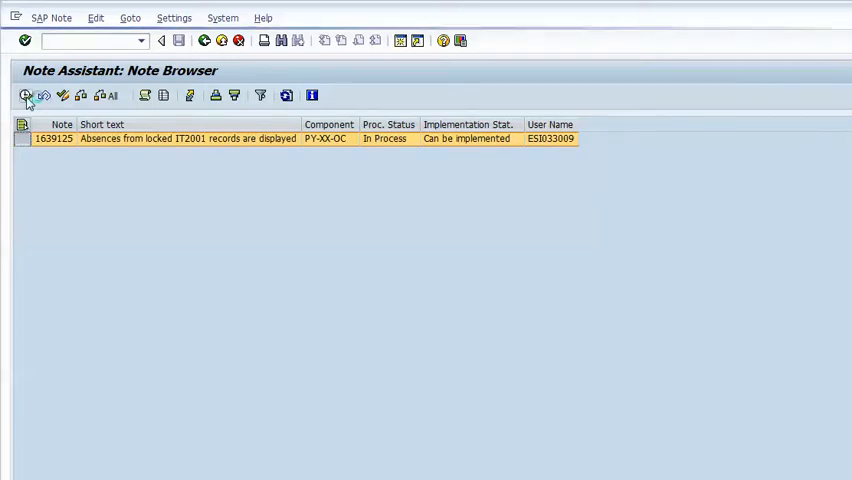
- Implement note 1639125, acknowledge the foreign namespace warning, and go back to the workbench
left_click(25, 94)
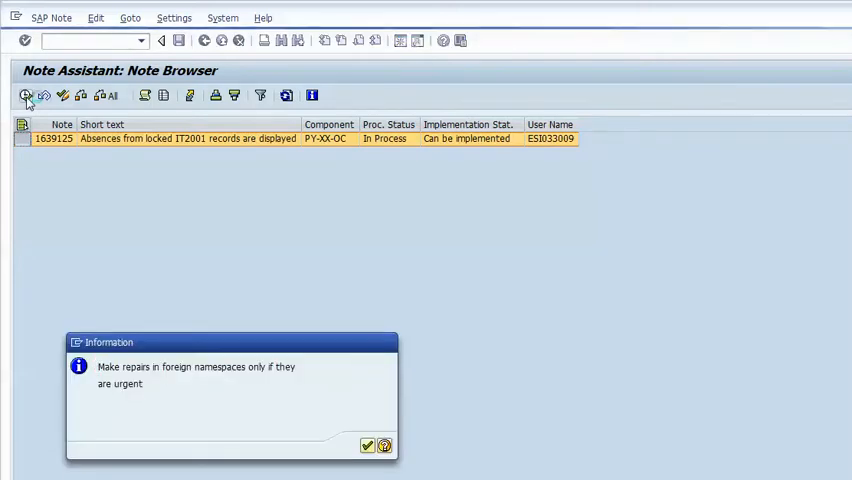
left_click(366, 445)
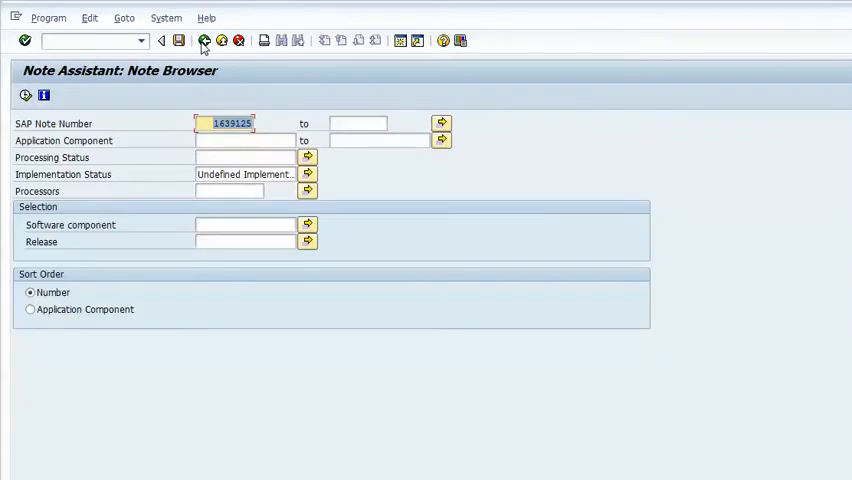
left_click(204, 40)
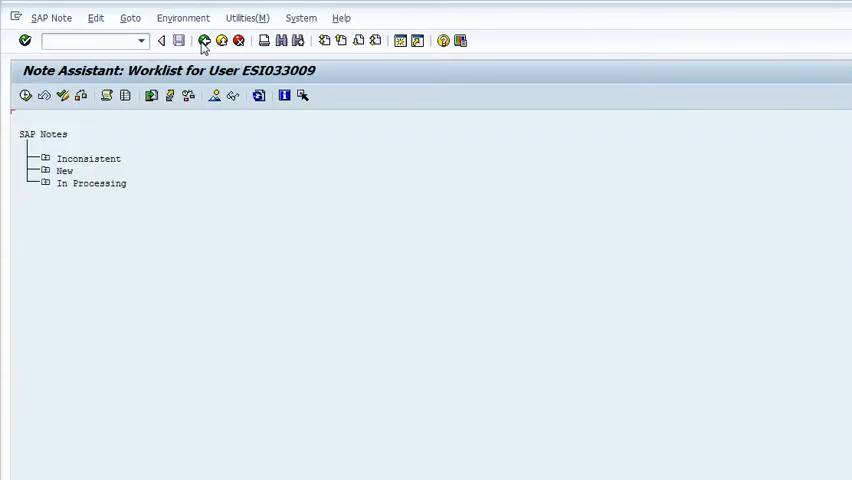
left_click(141, 41)
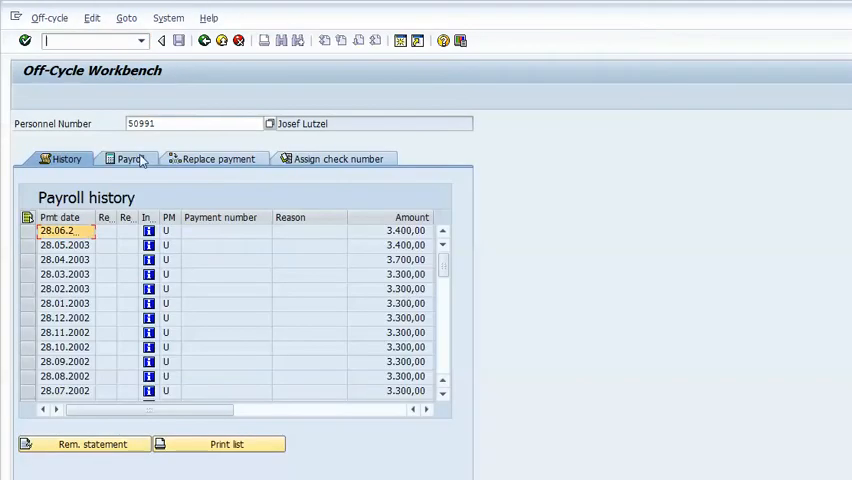
left_click(127, 158)
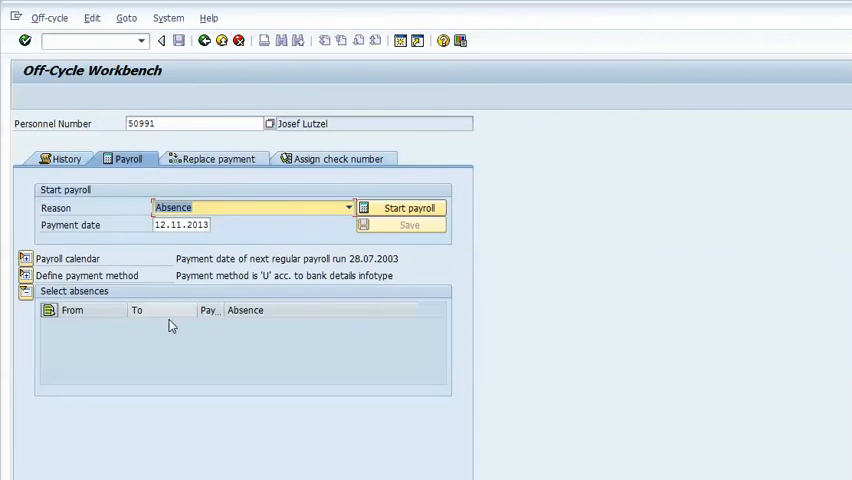
mouse_move(97, 336)
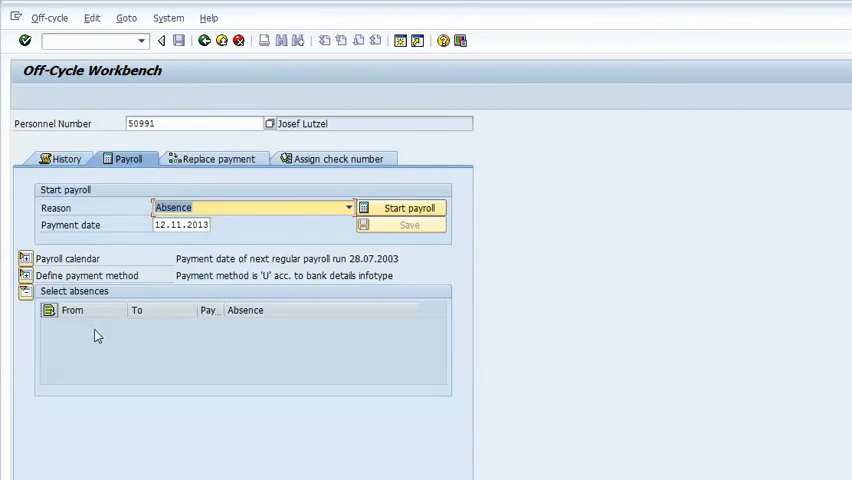
mouse_move(170, 344)
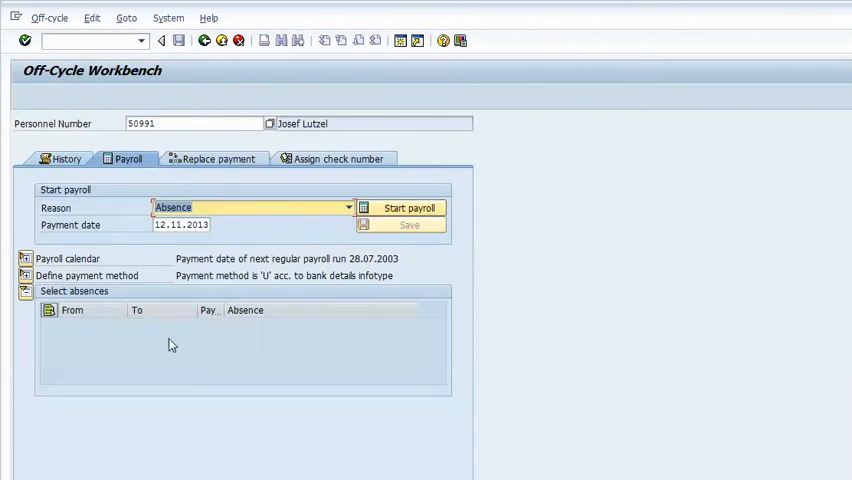